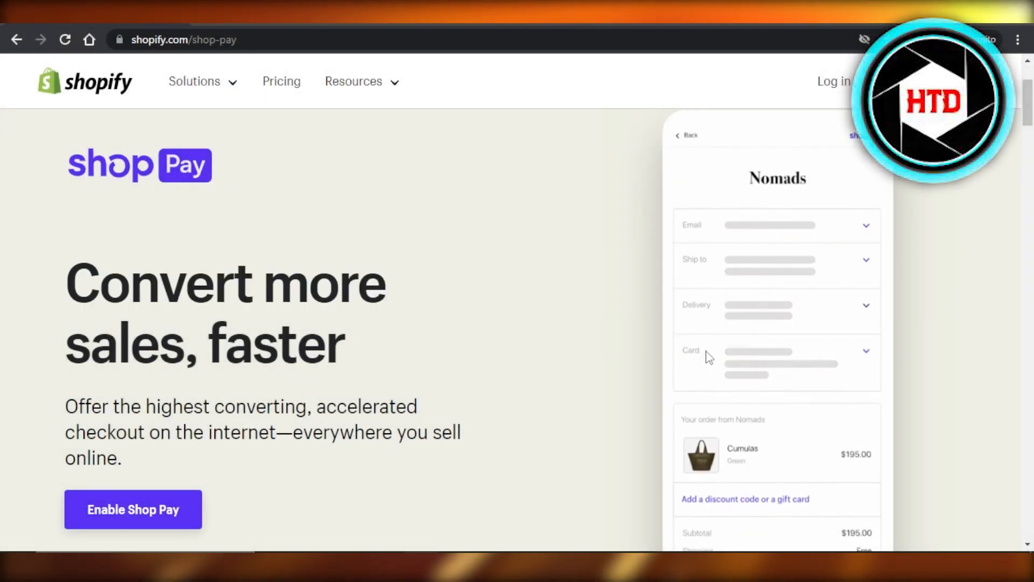
Browse the App Store page, toggling controls near the bottom of the screen
scroll(down, 3)
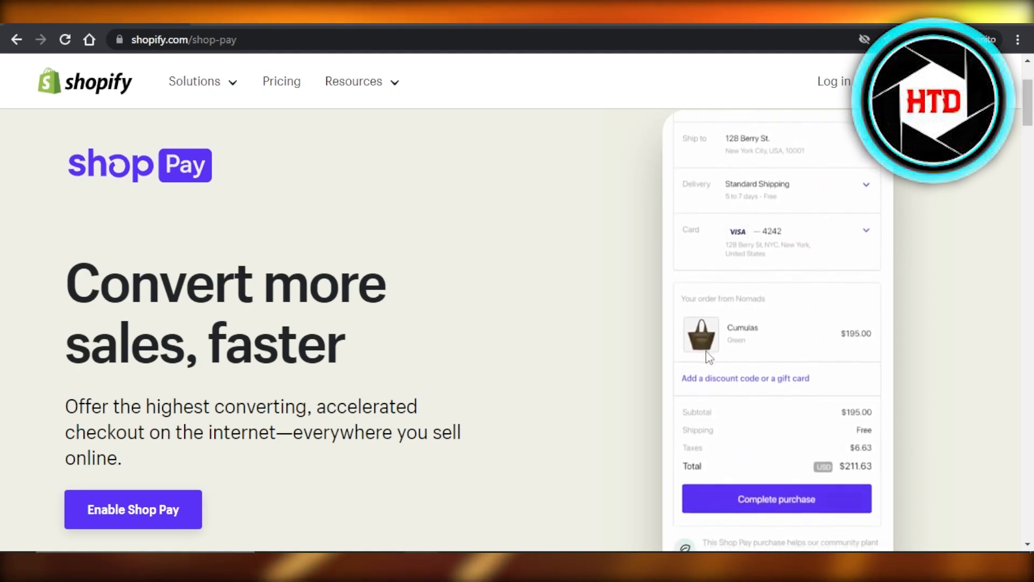
click(777, 498)
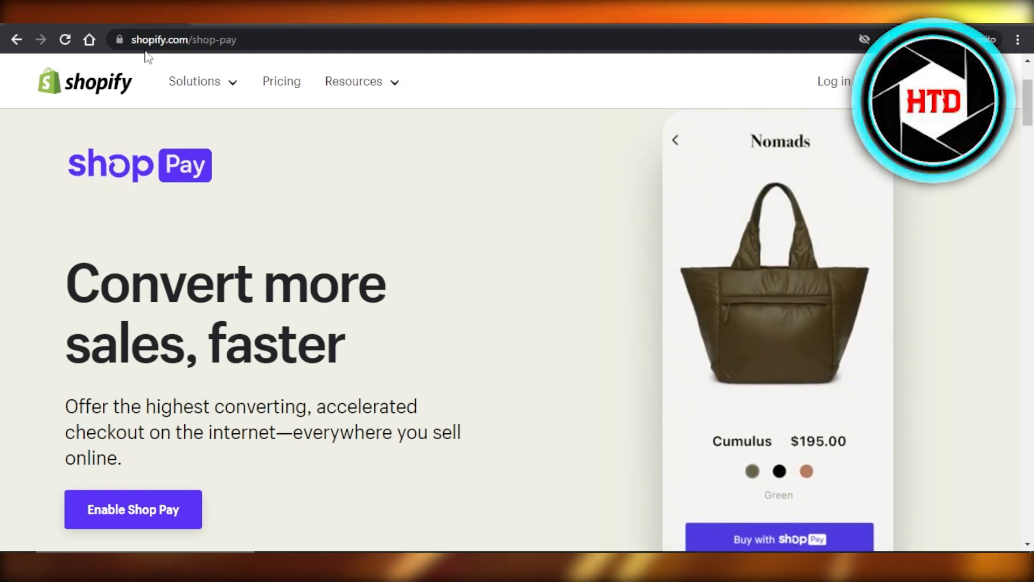
click(779, 539)
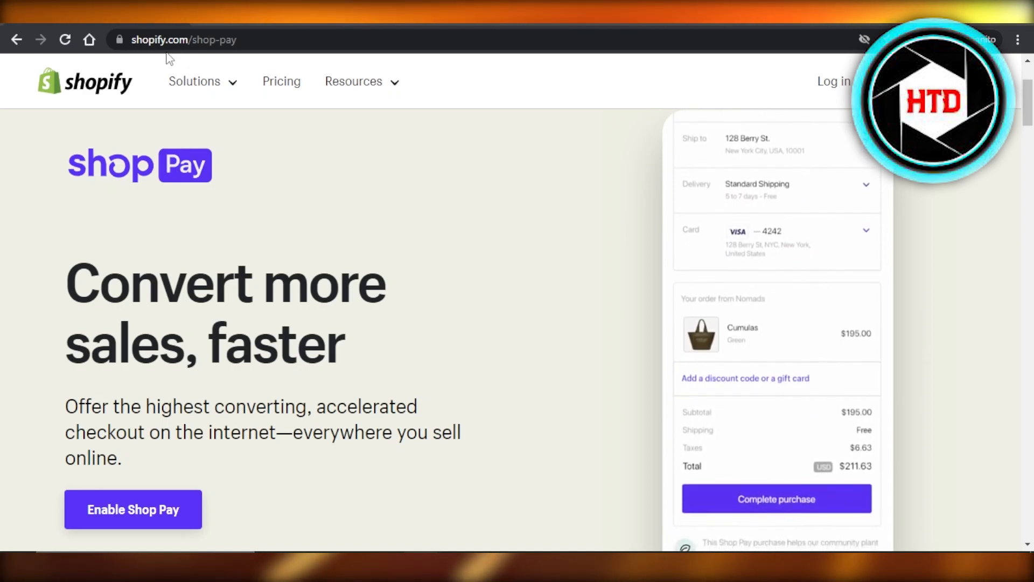
click(777, 499)
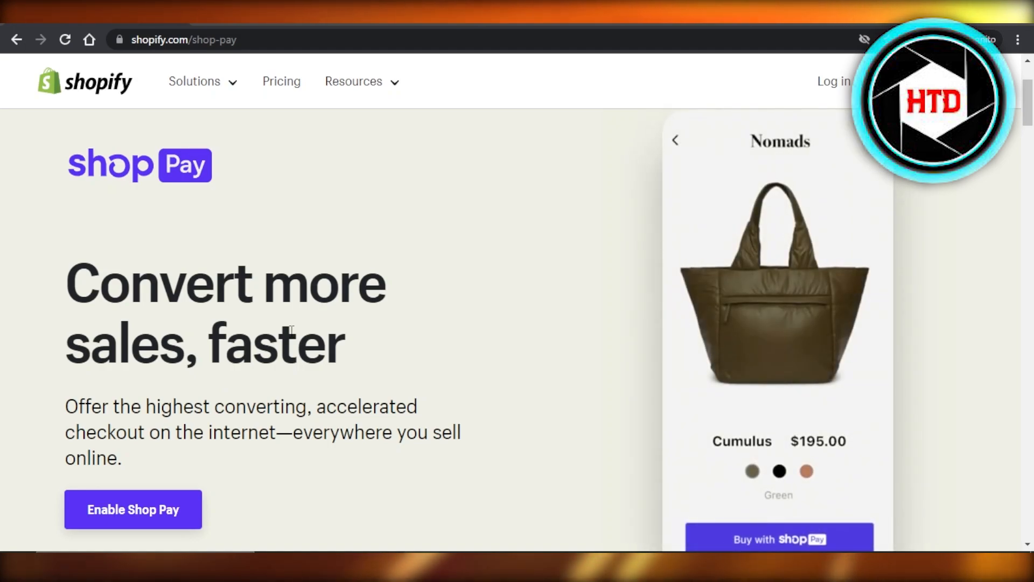
click(779, 538)
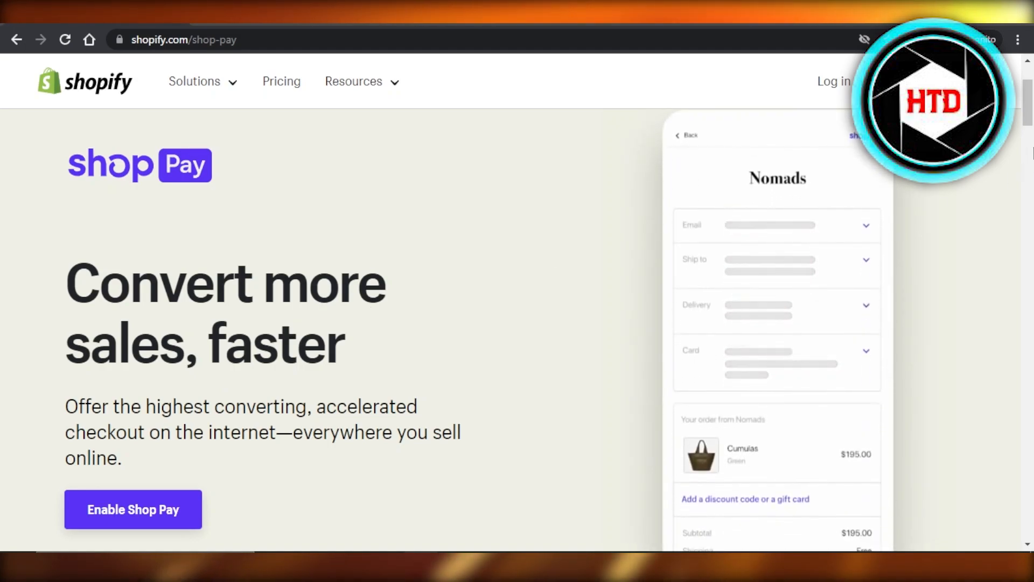
scroll(down, 3)
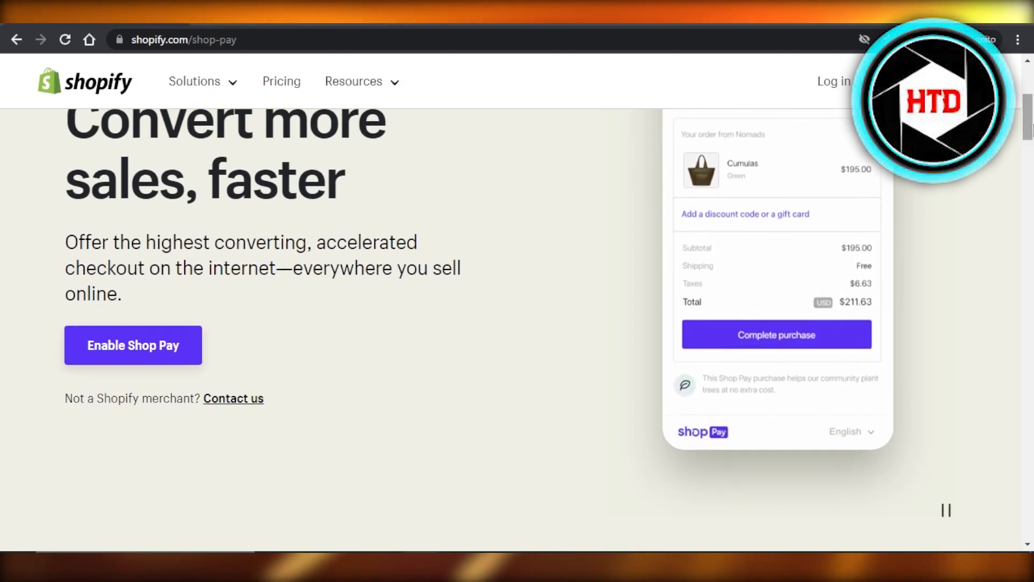
scroll(down, 3)
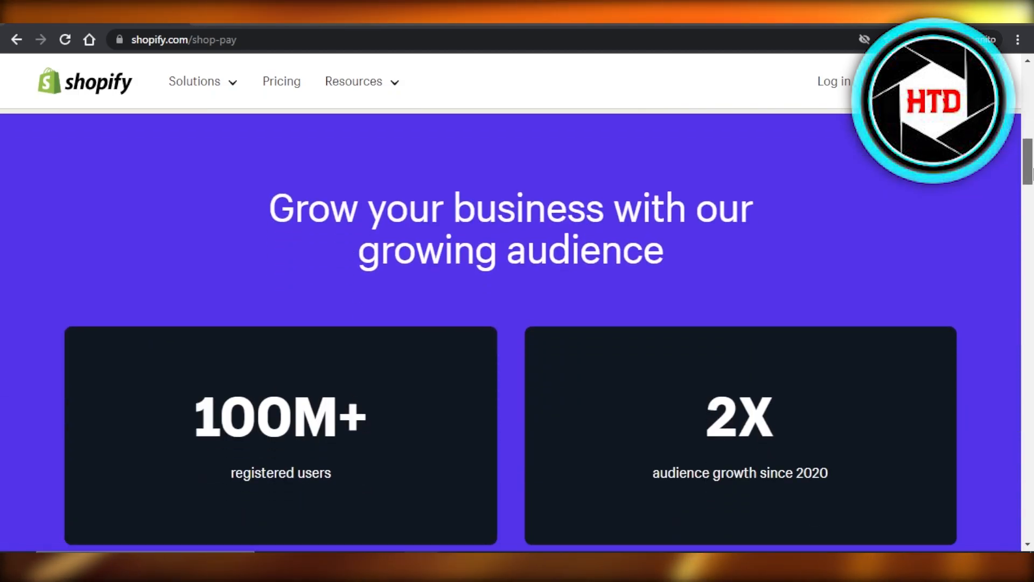
scroll(up, 3)
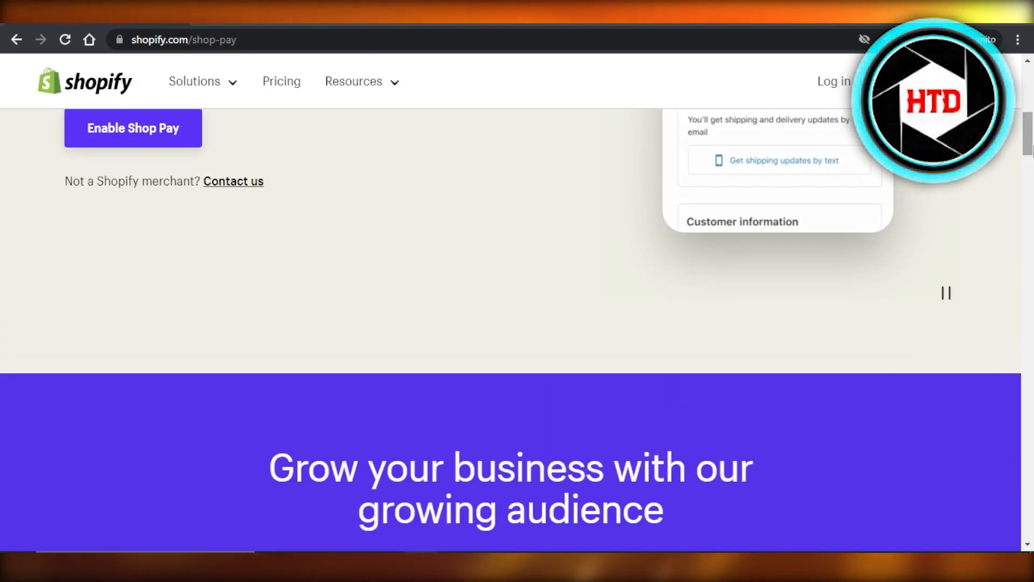
scroll(up, 3)
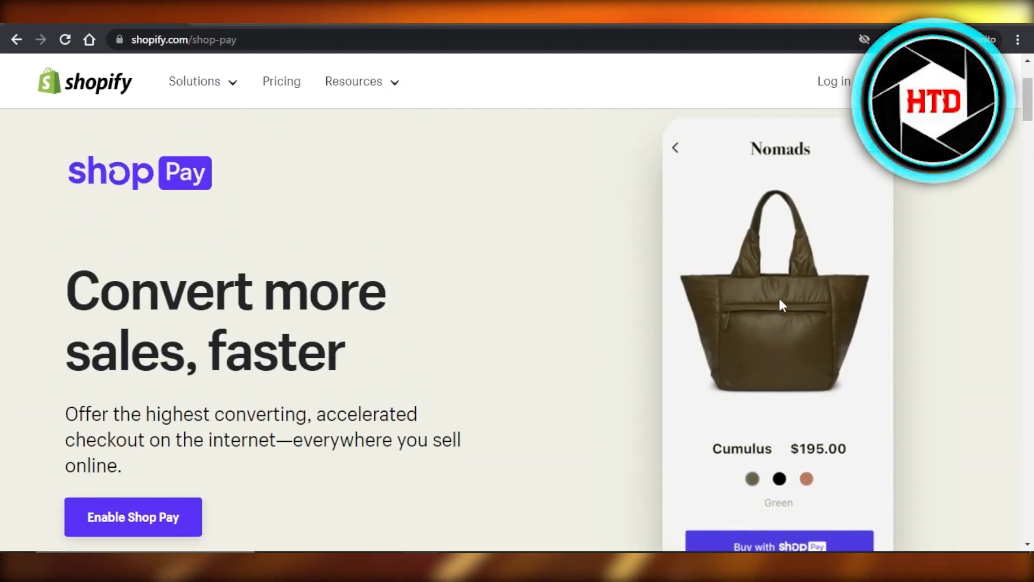
Continue adjusting the bottom-of-page controls and focus the search bar
click(779, 546)
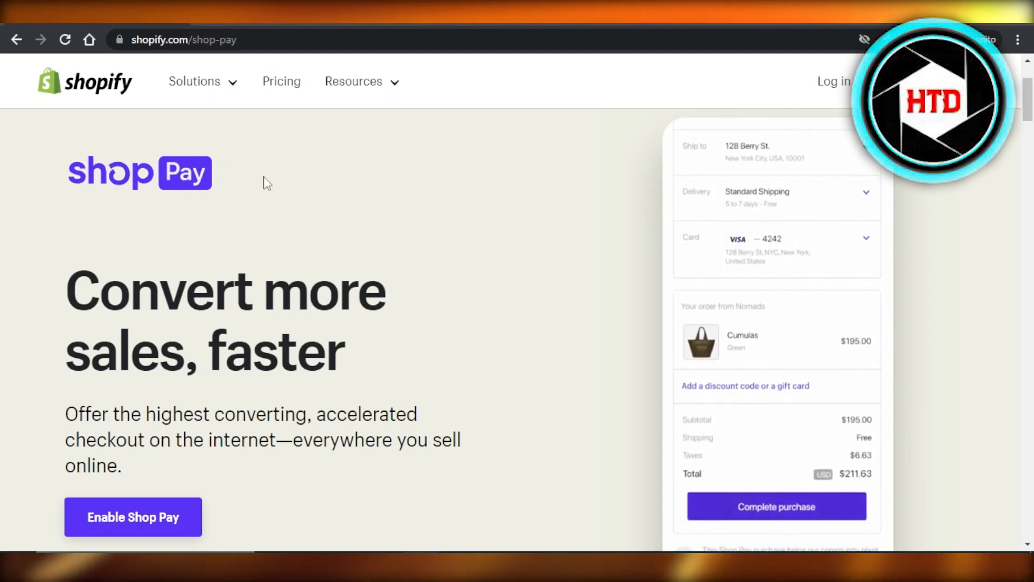
click(777, 506)
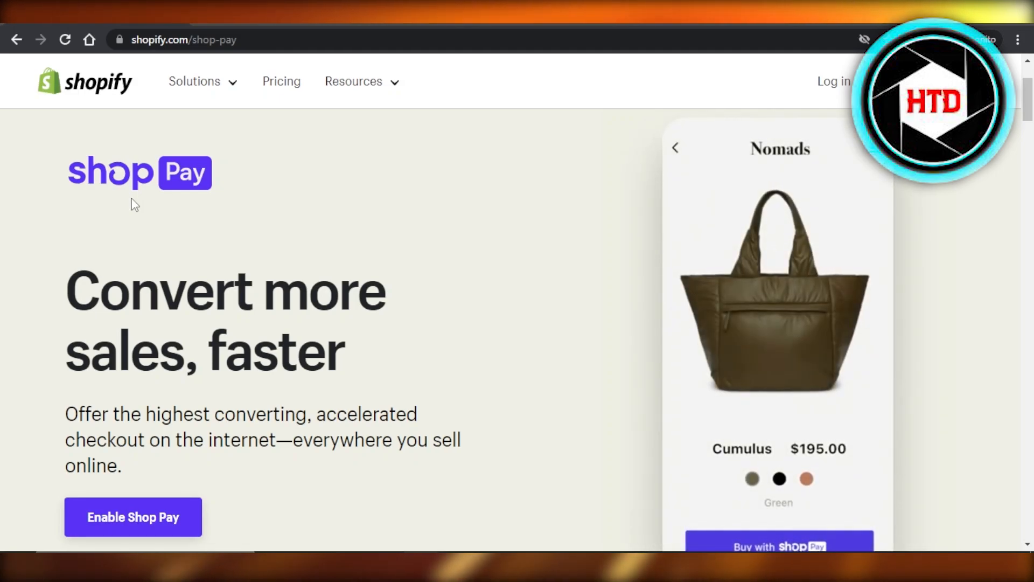
click(778, 547)
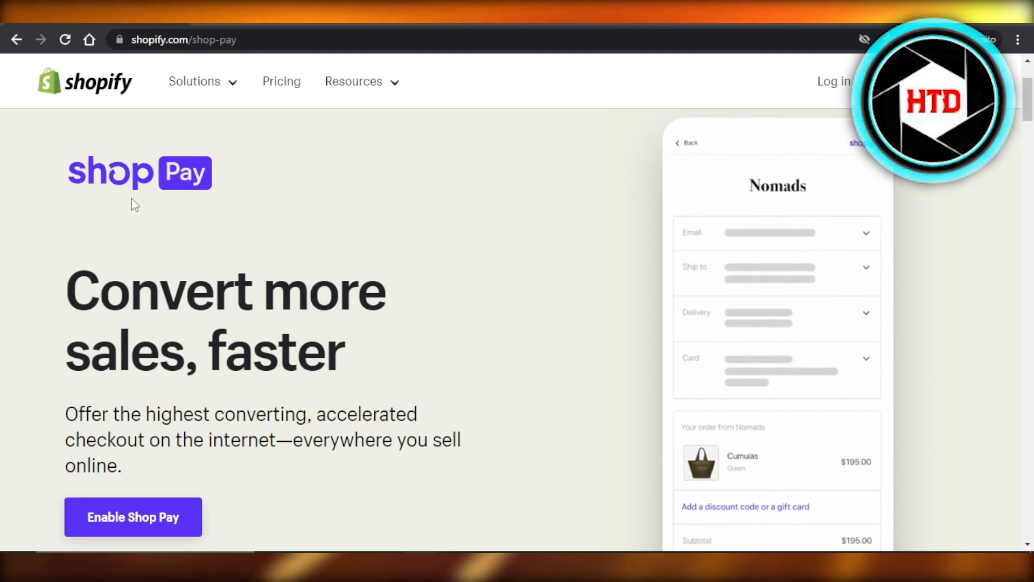
scroll(down, 3)
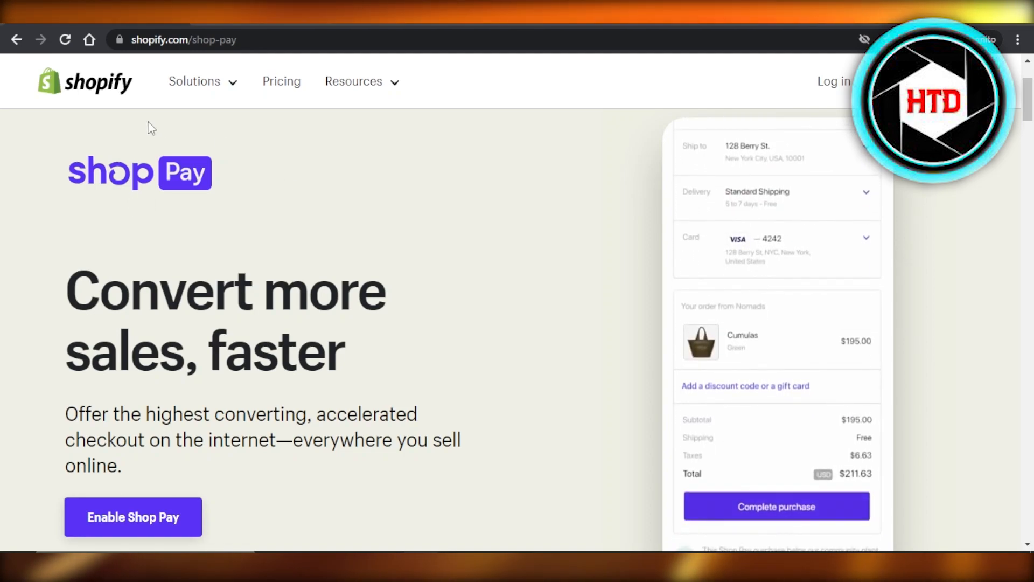
click(777, 506)
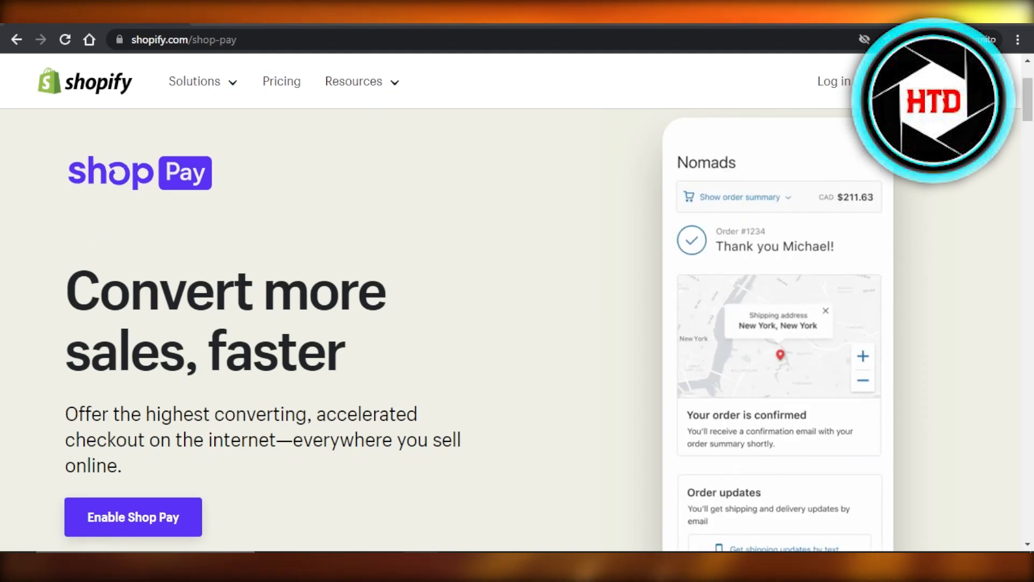
click(133, 517)
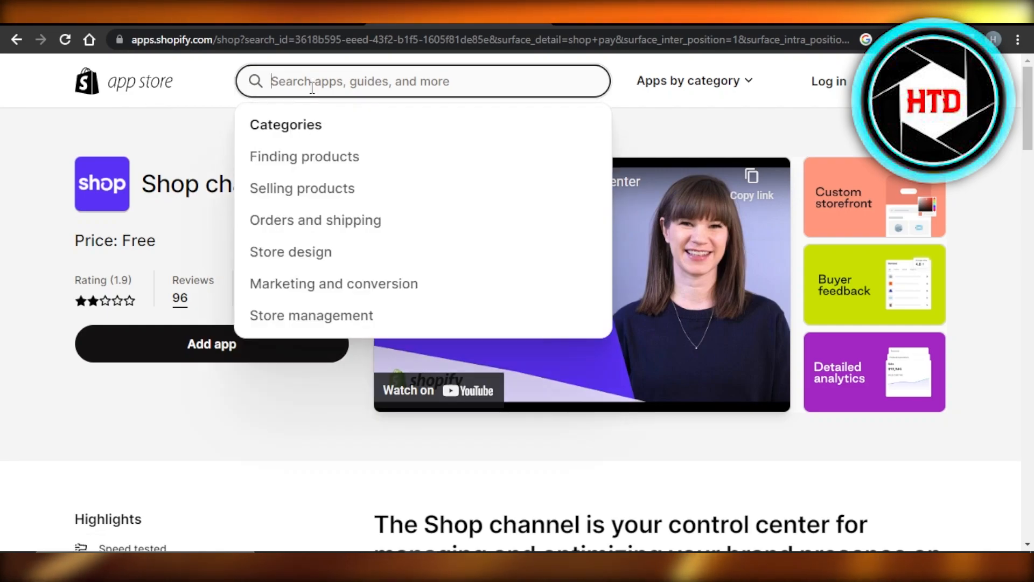
Search the App Store for 'shop pay' to list matching apps including Shop channel
text(shop)
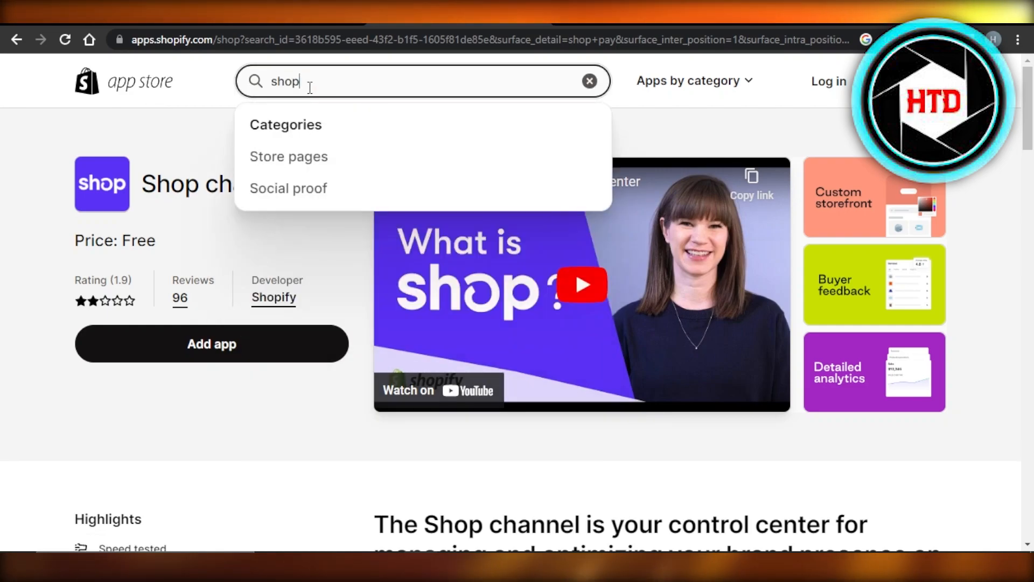
text(pay)
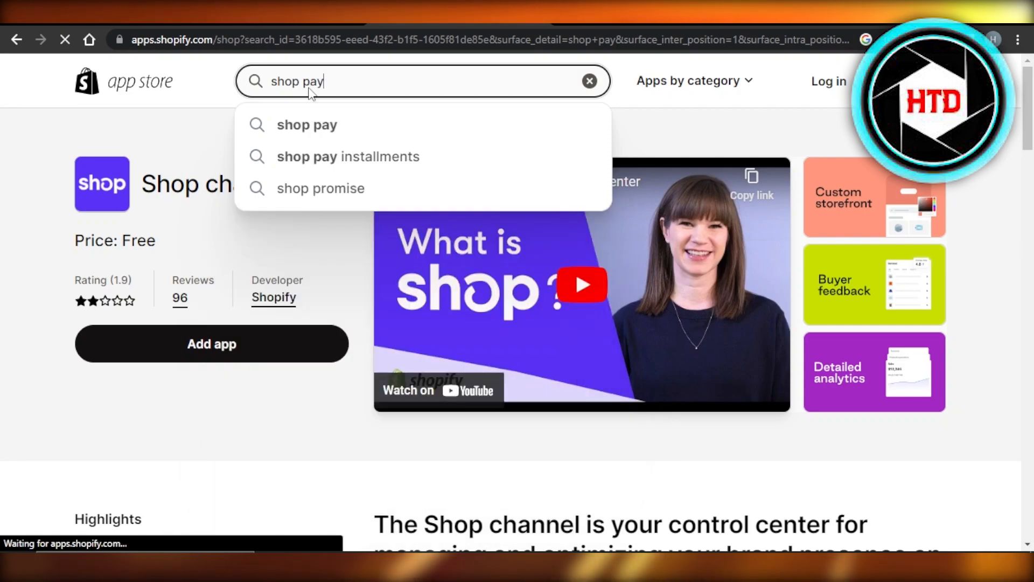
click(314, 126)
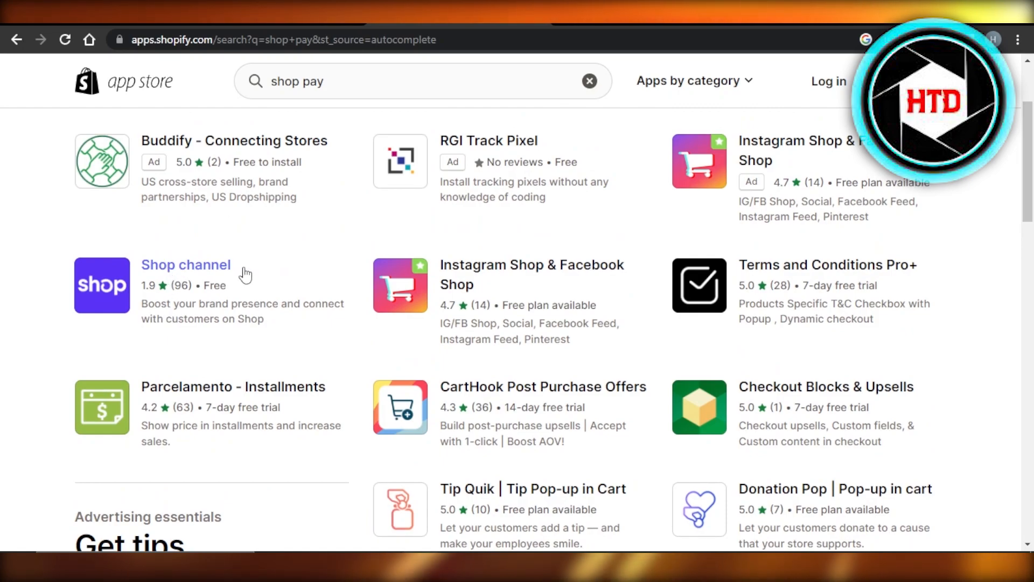
View the Shop channel app page, scrolling through its description and feature checklist
click(186, 265)
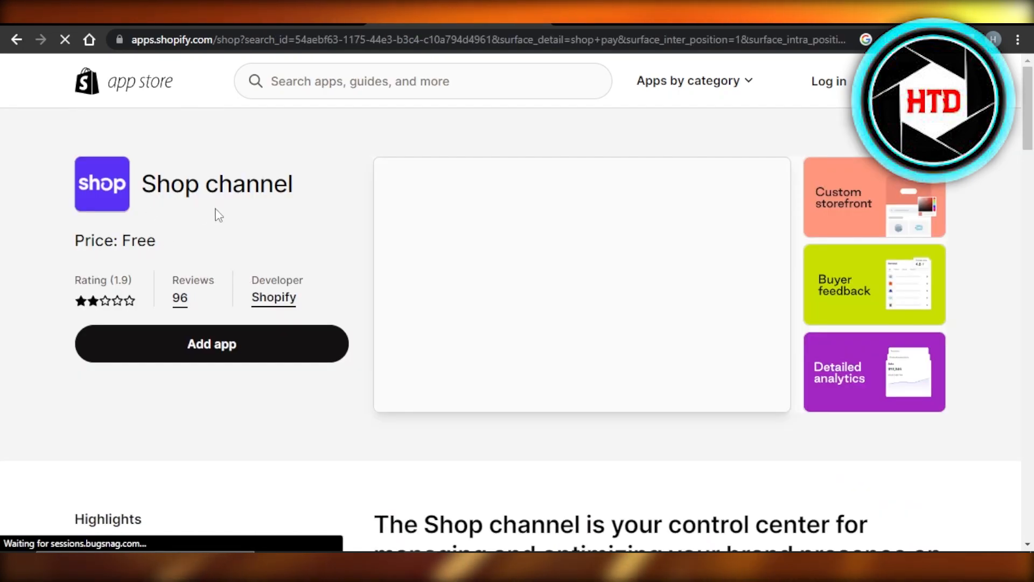
mouse_move(211, 344)
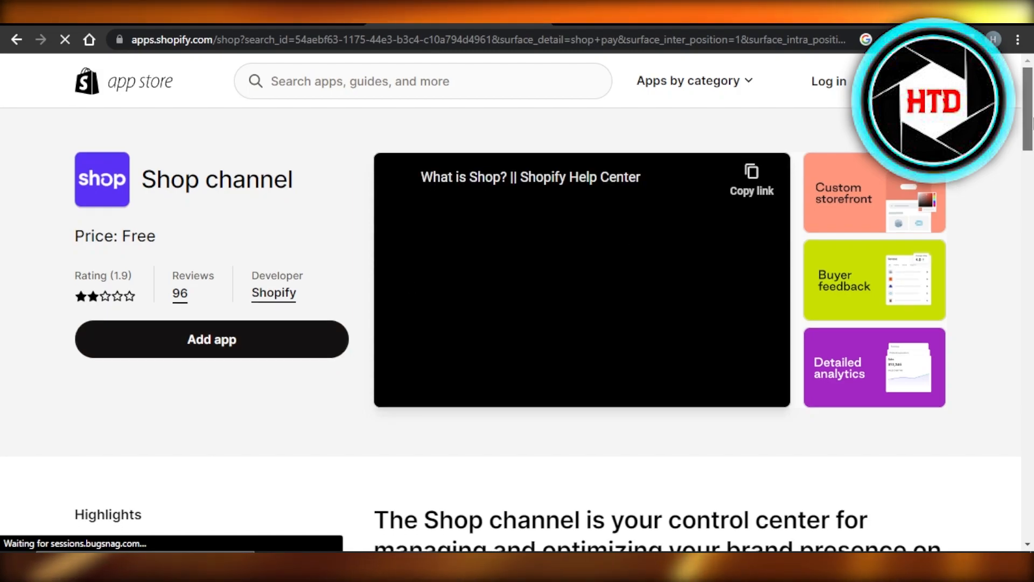
scroll(down, 3)
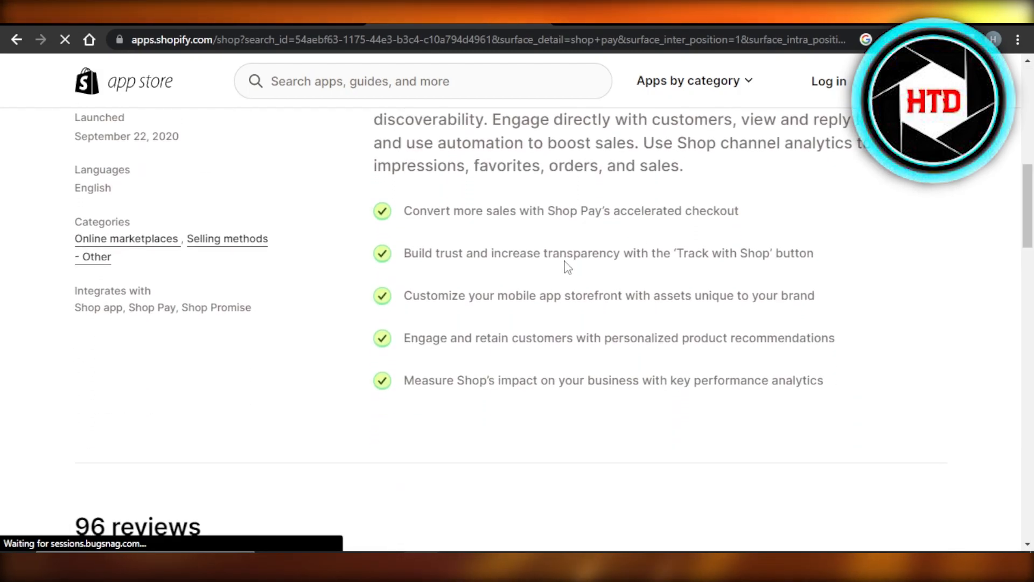
mouse_move(372, 249)
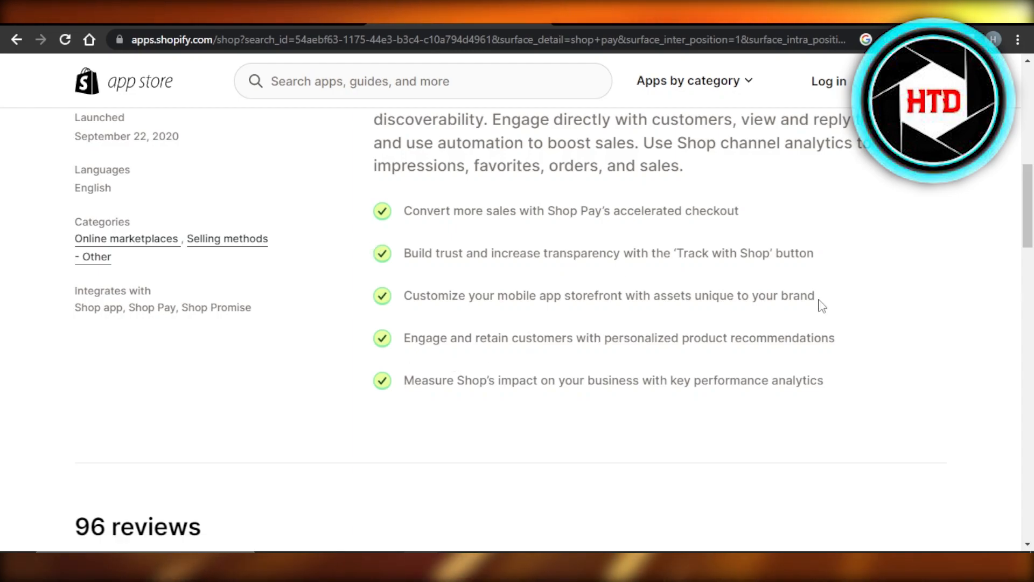
scroll(up, 3)
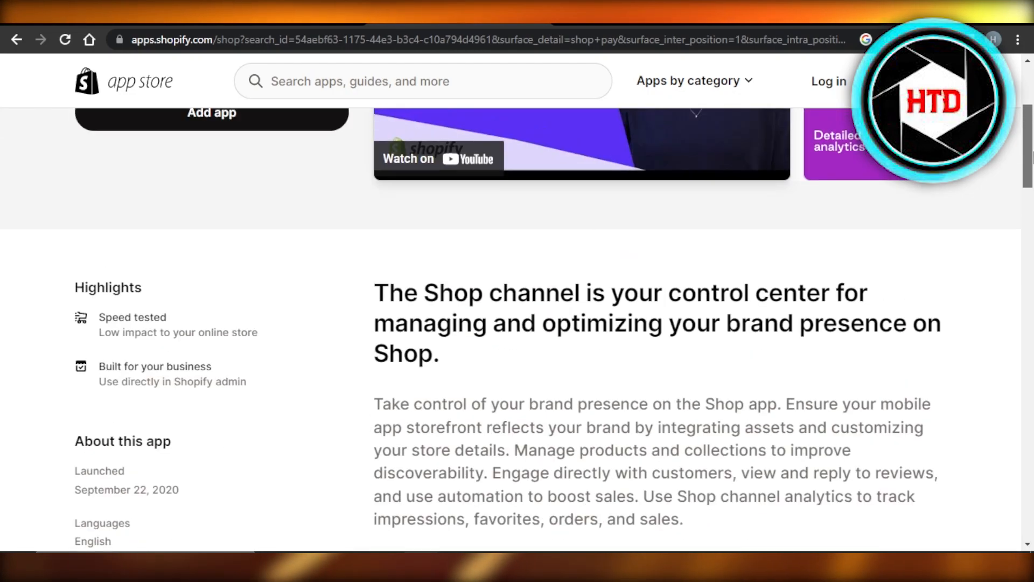
scroll(up, 3)
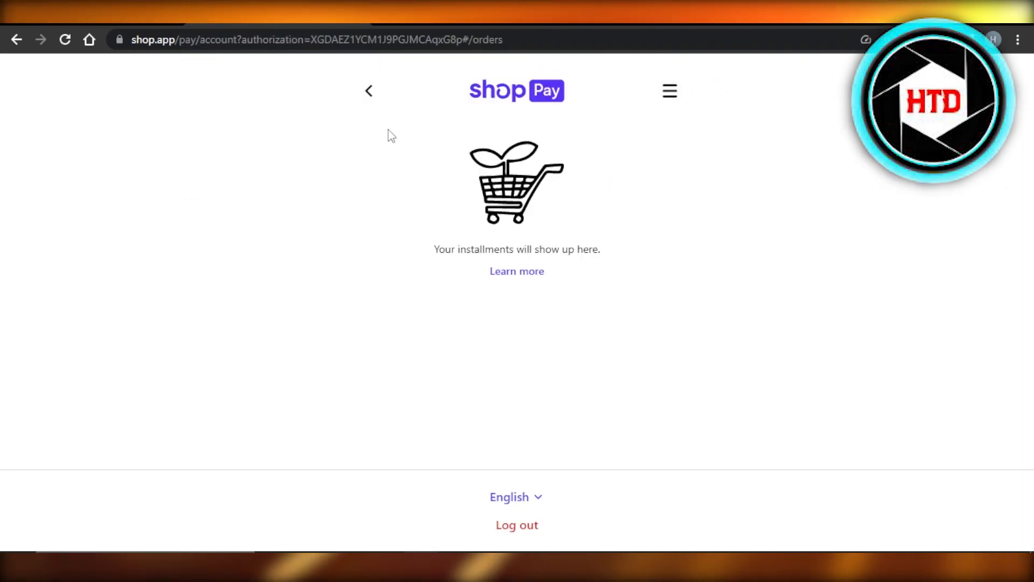
mouse_move(280, 256)
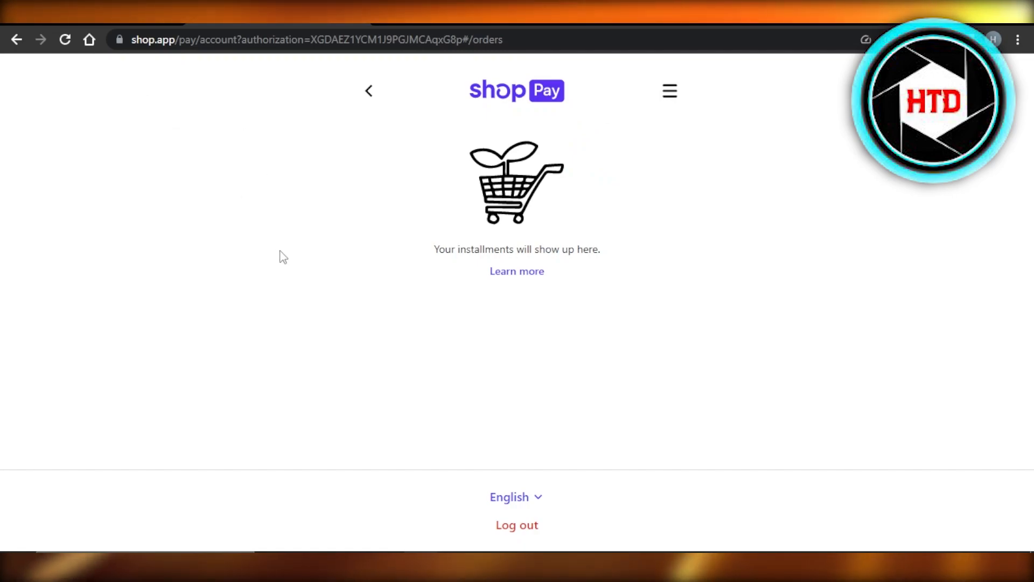
mouse_move(541, 129)
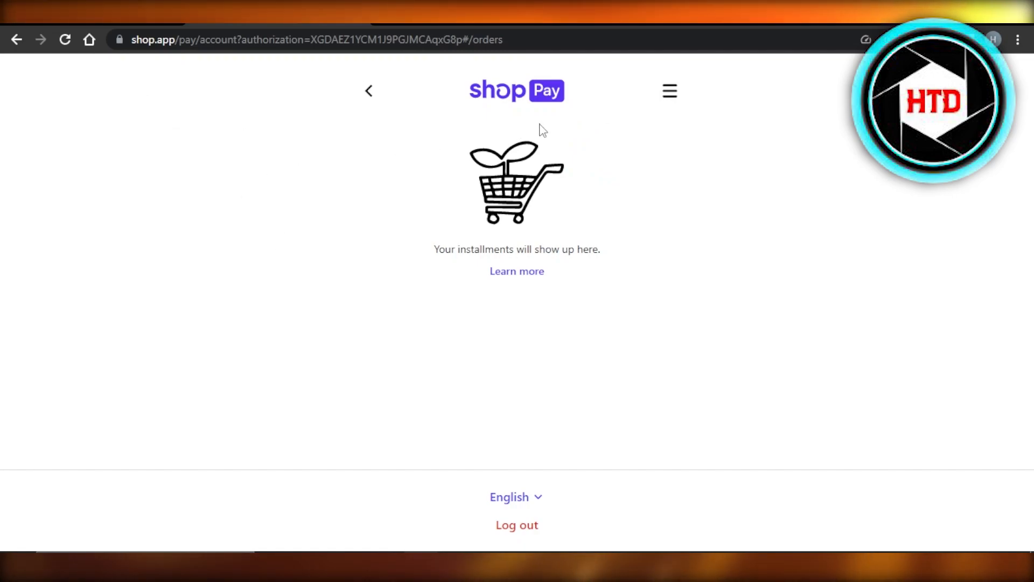
mouse_move(669, 99)
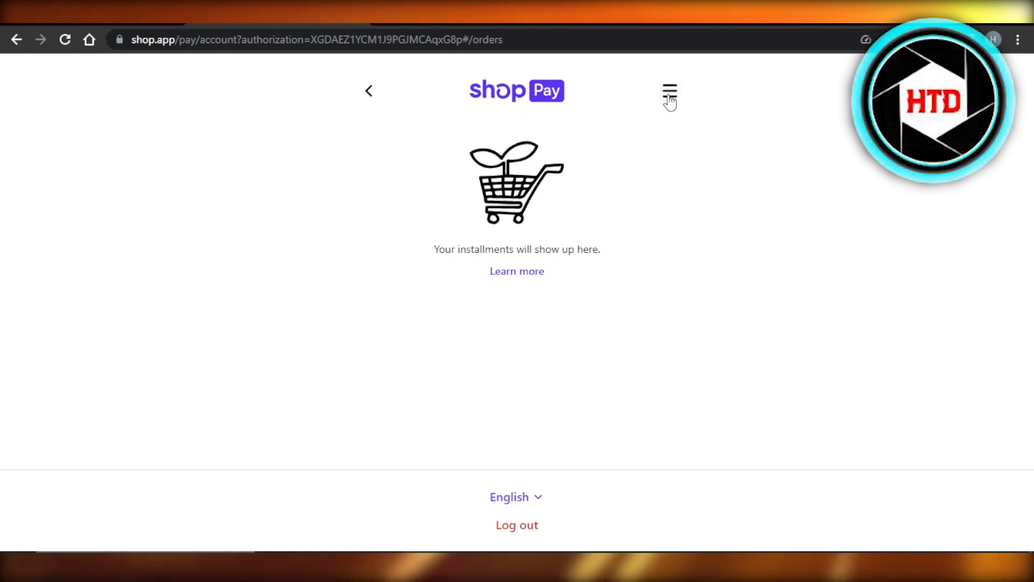
click(669, 91)
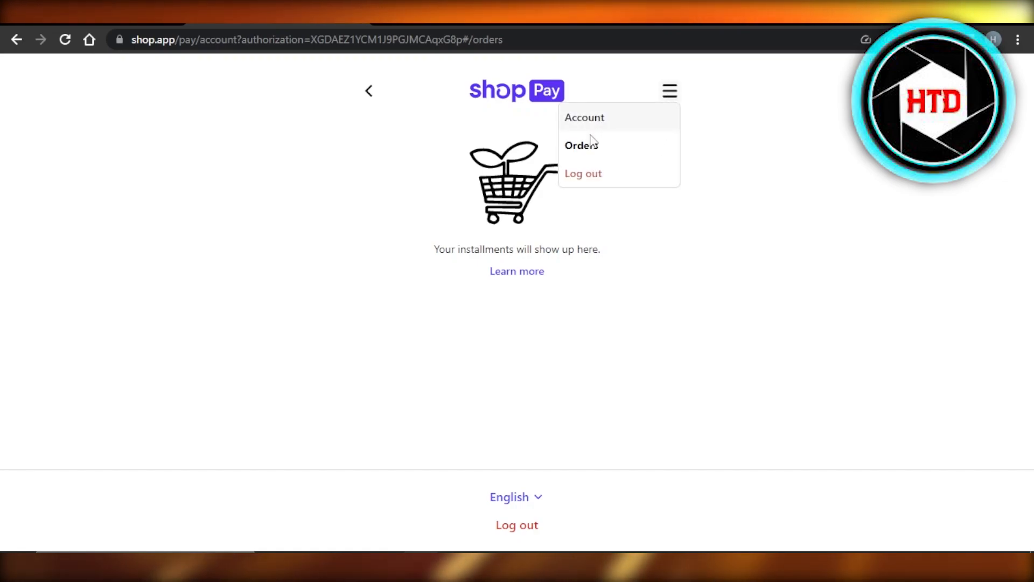
mouse_move(586, 125)
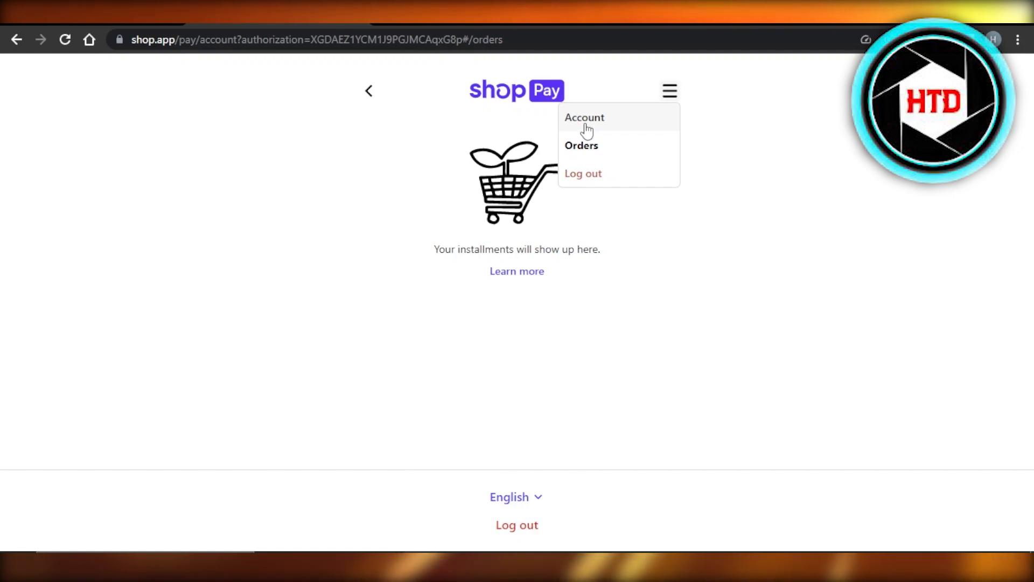
mouse_move(570, 151)
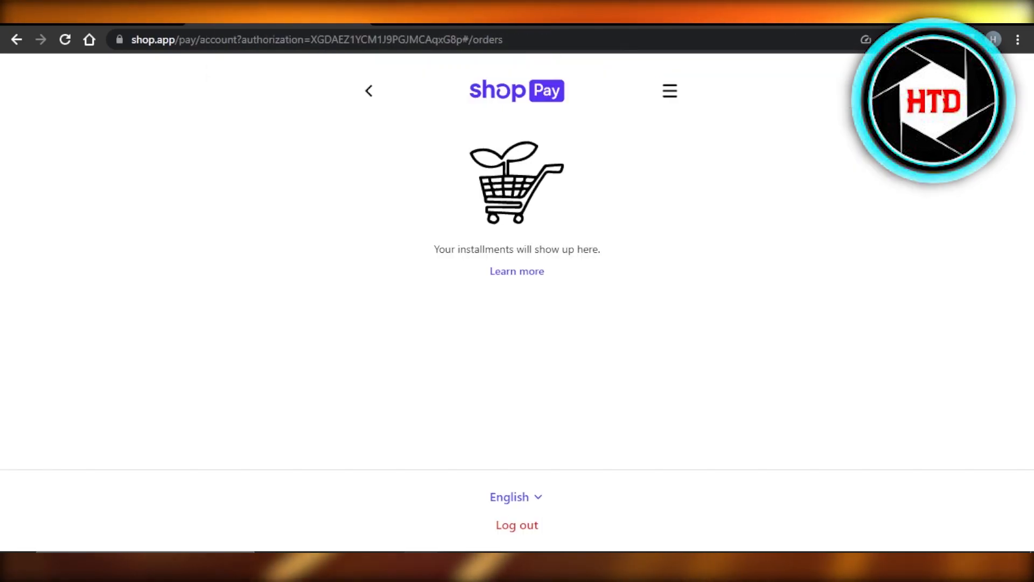
mouse_move(555, 191)
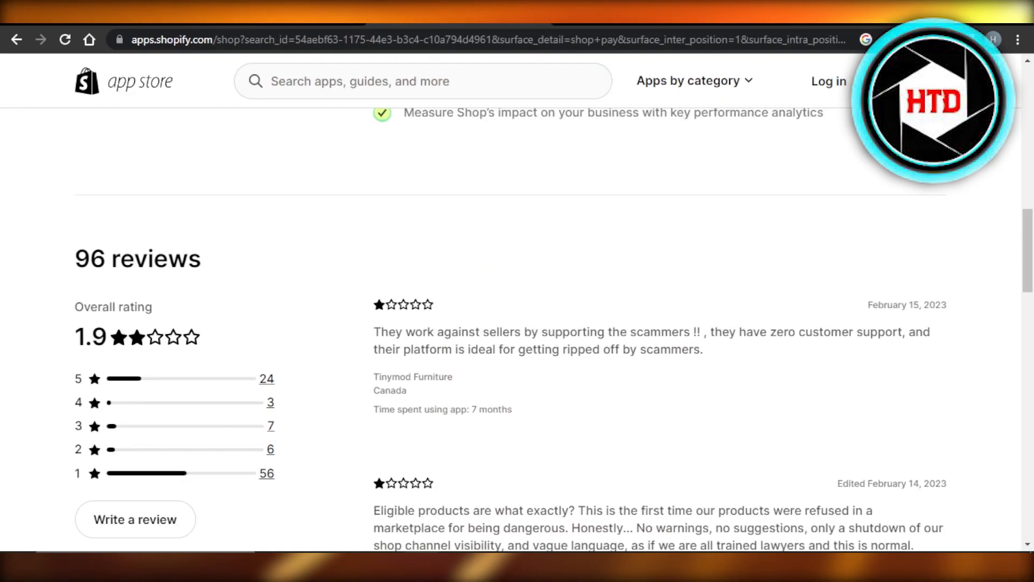
Scroll the Shop channel listing back up to its 1.9 rating and 96 reviews
scroll(up, 3)
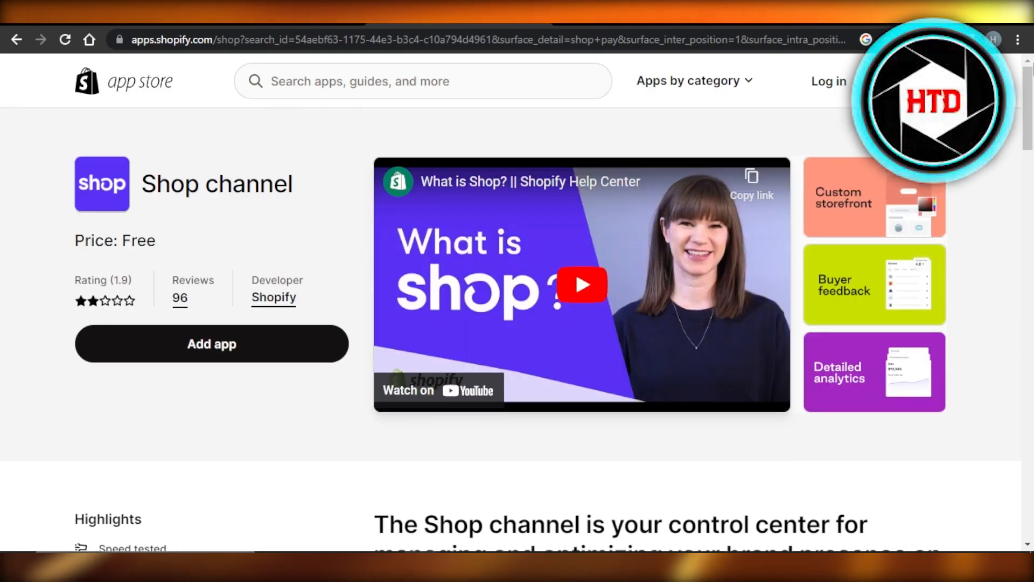
mouse_move(332, 170)
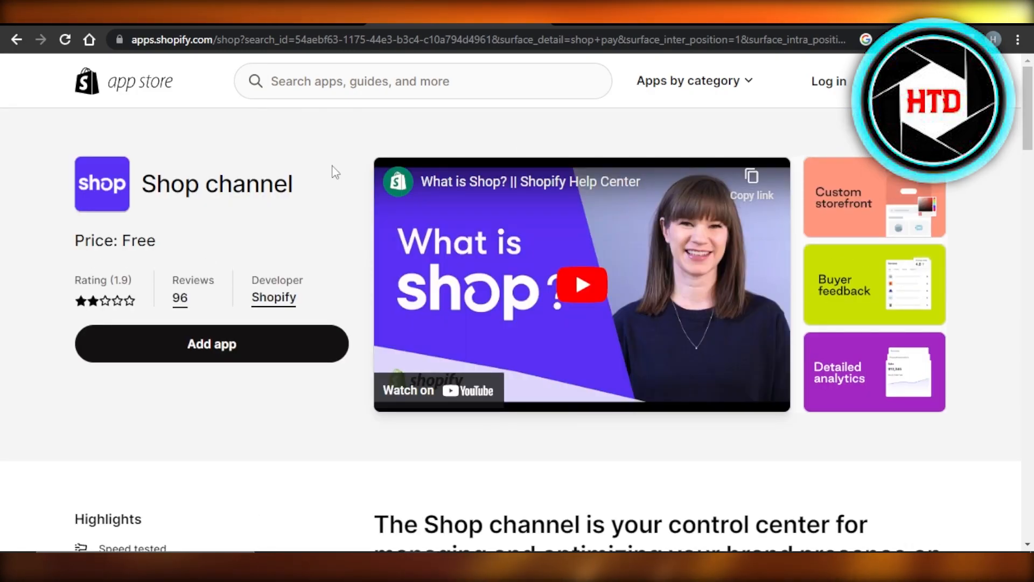